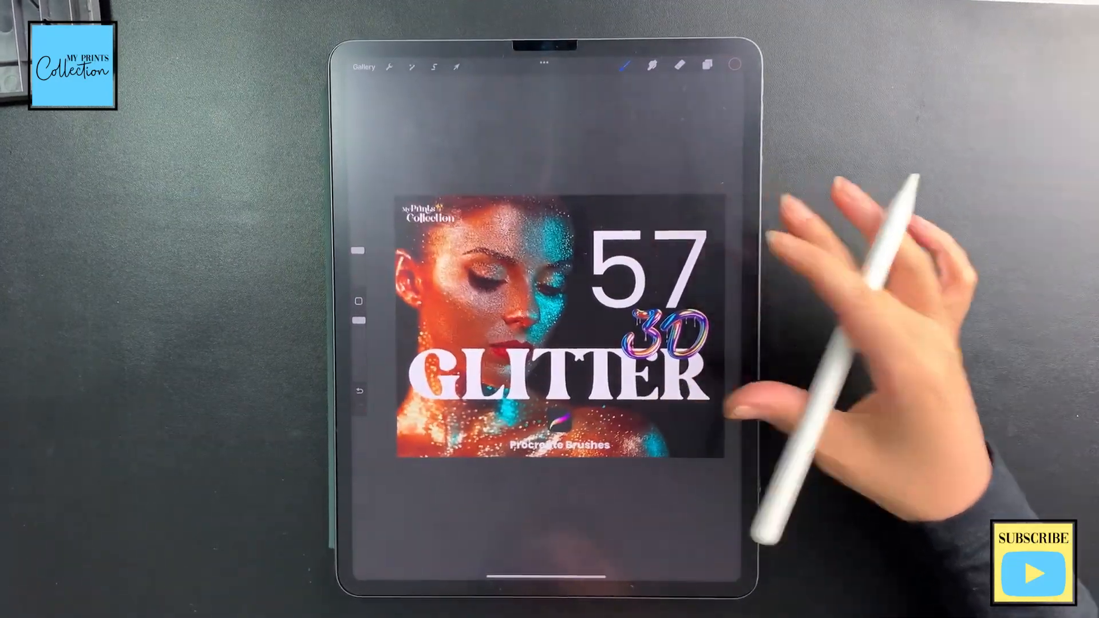
pyautogui.moveTo(877, 316)
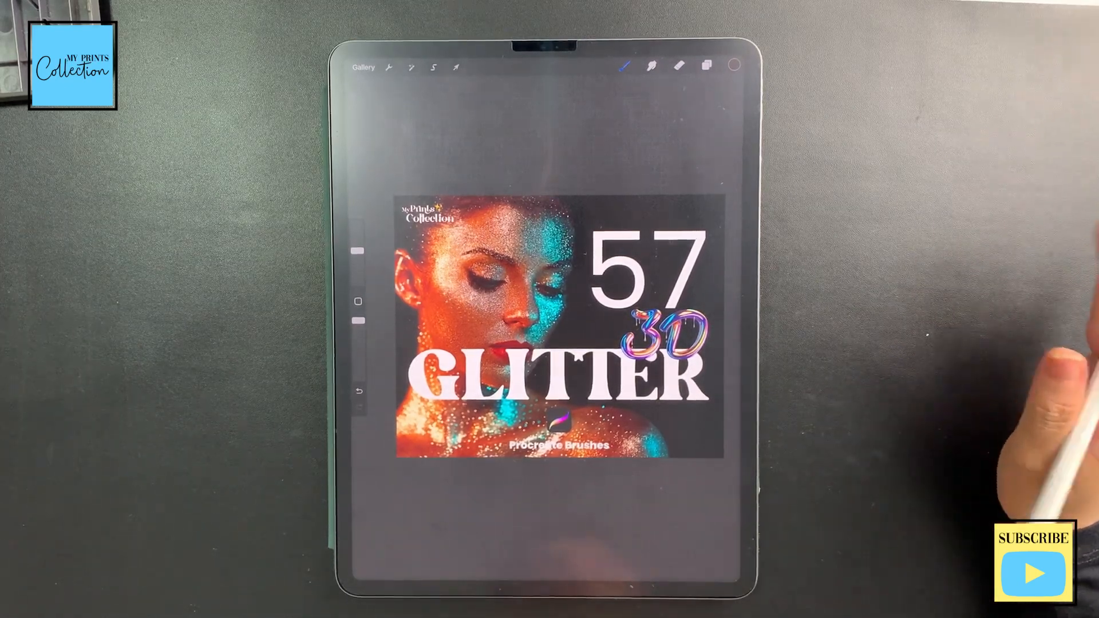
pyautogui.moveTo(947, 139)
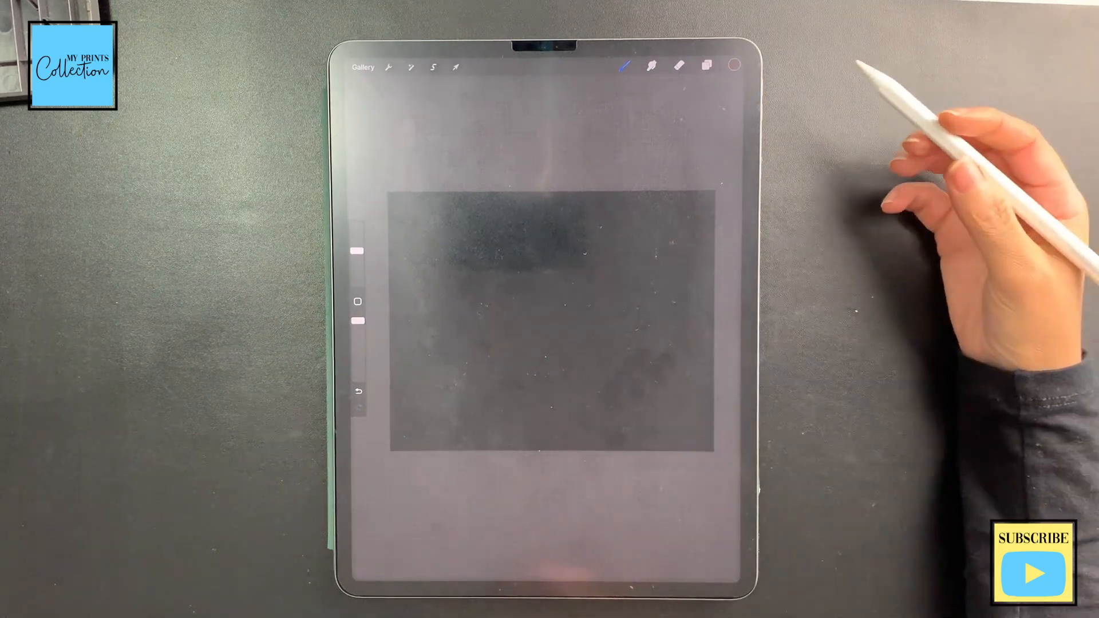
pyautogui.click(629, 66)
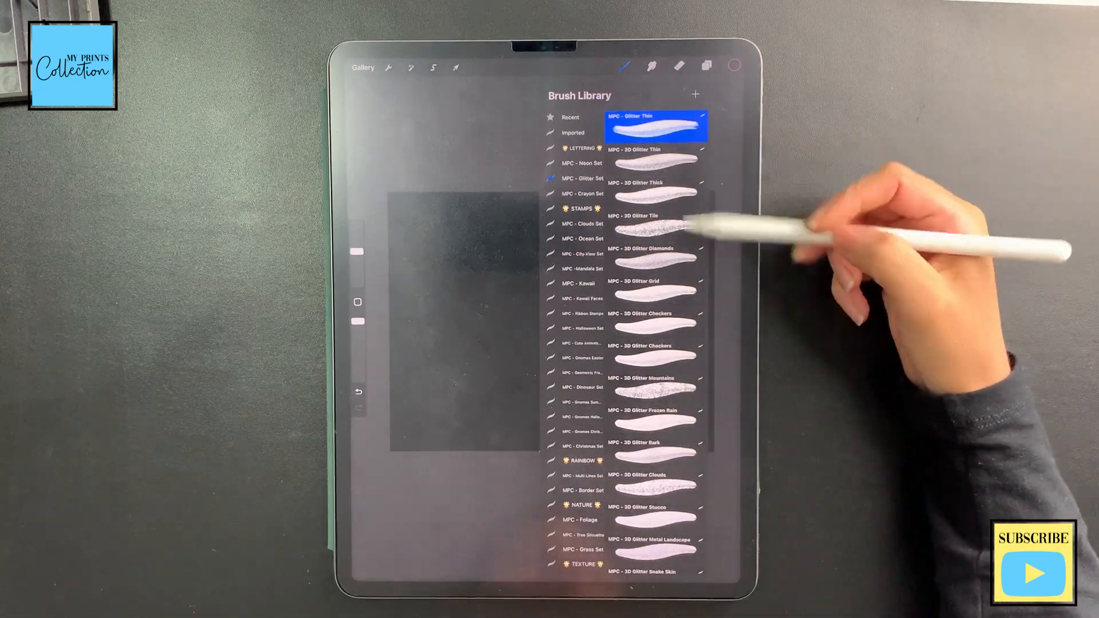
pyautogui.click(733, 65)
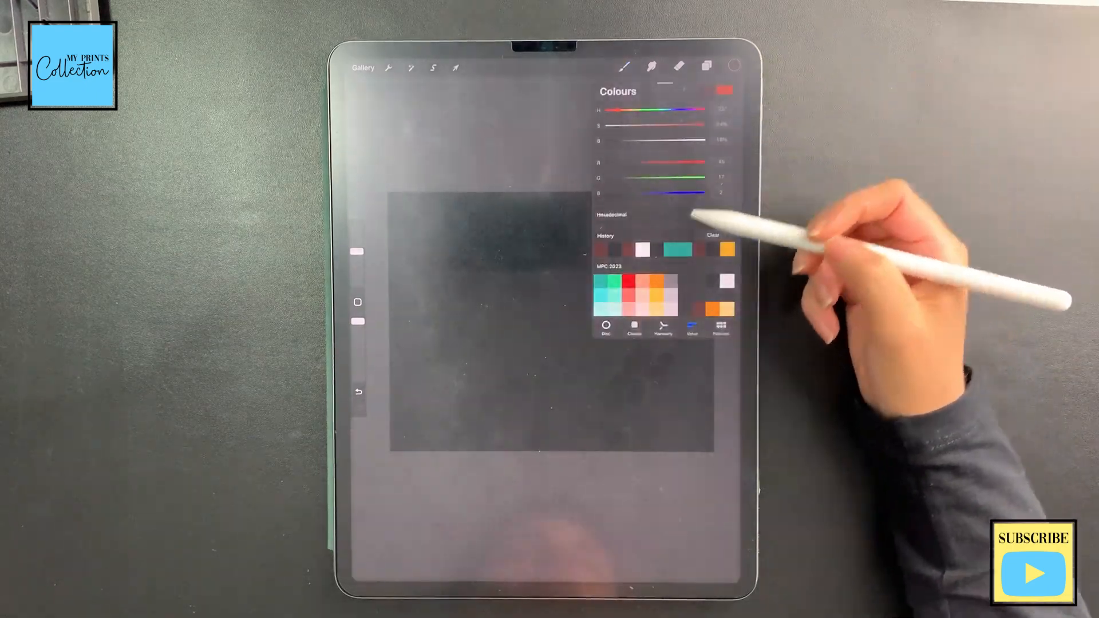
pyautogui.click(606, 344)
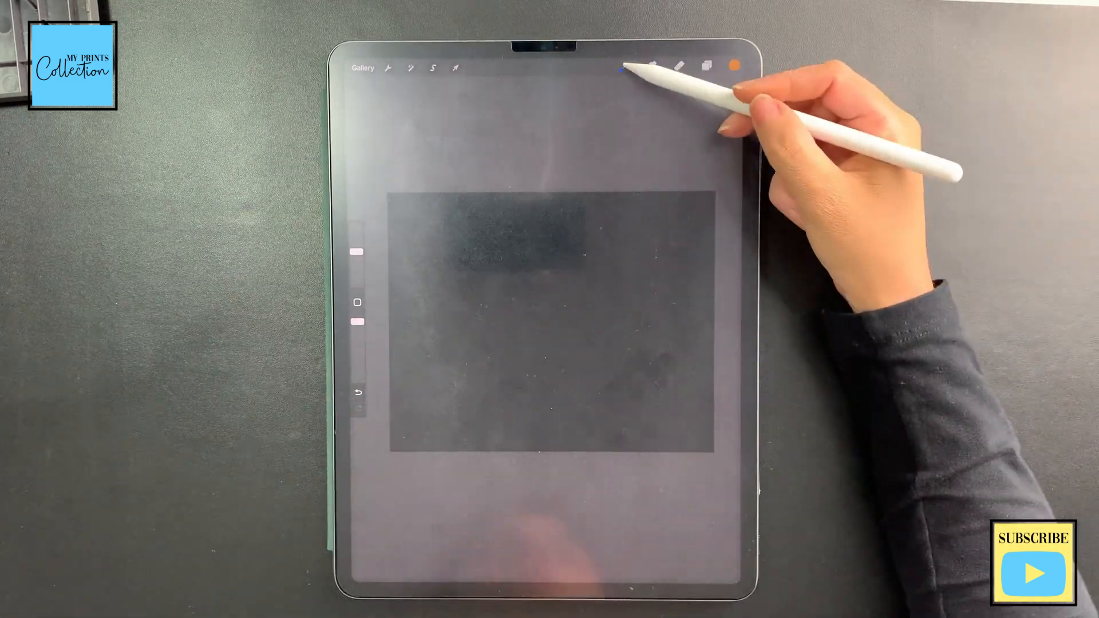
pyautogui.click(652, 68)
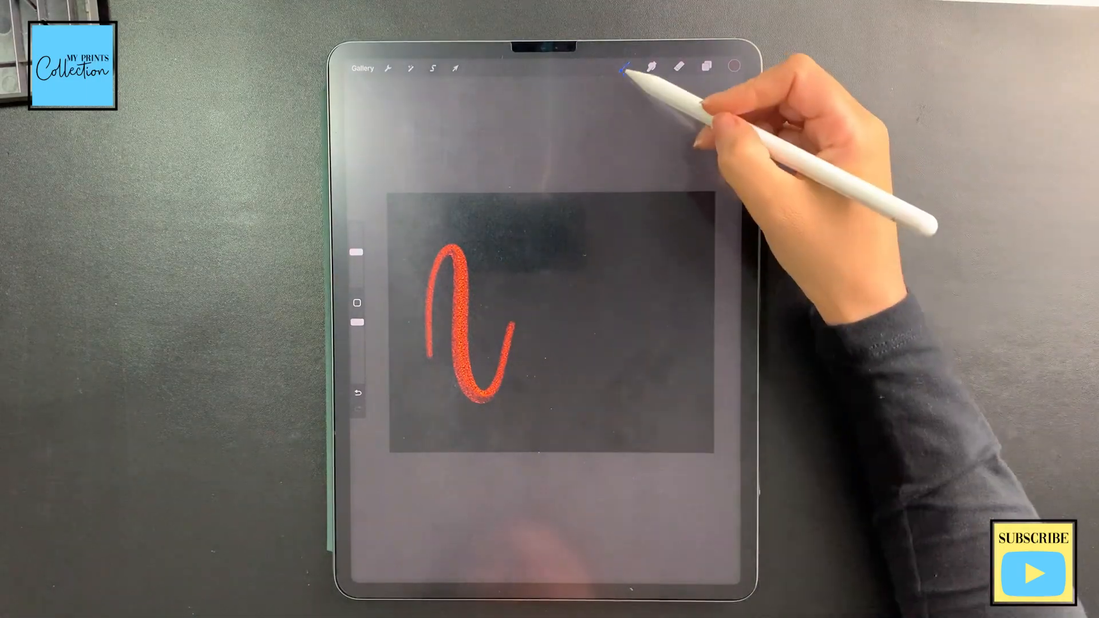
pyautogui.click(649, 66)
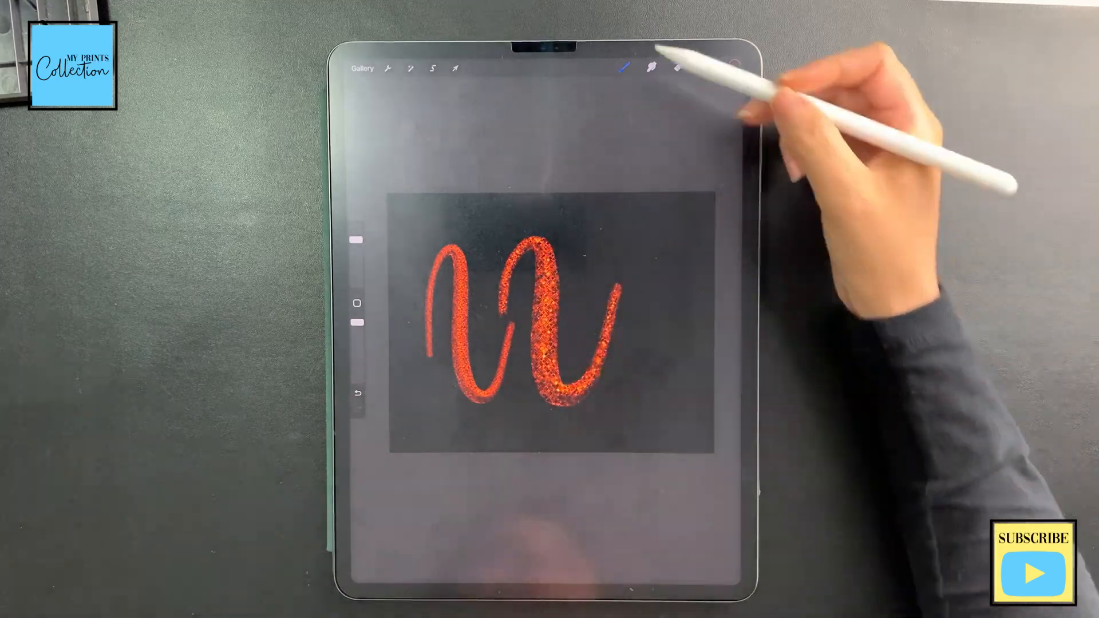
pyautogui.click(623, 66)
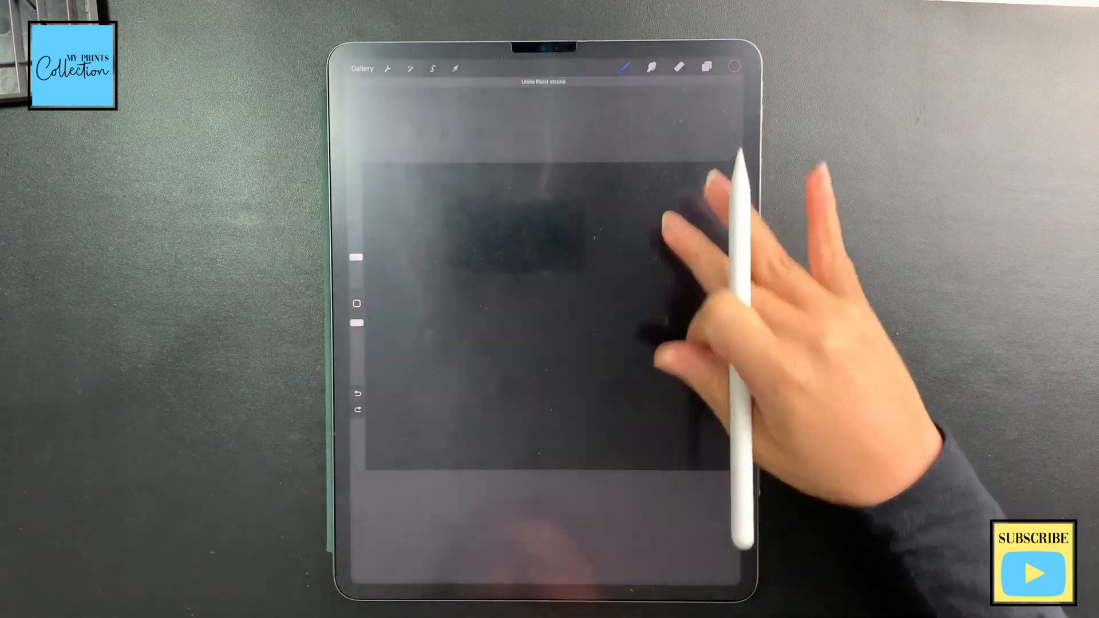
# - Paint looping orange strokes with successive 3D Glitter brushes from left to right across the canvas
pyautogui.click(624, 67)
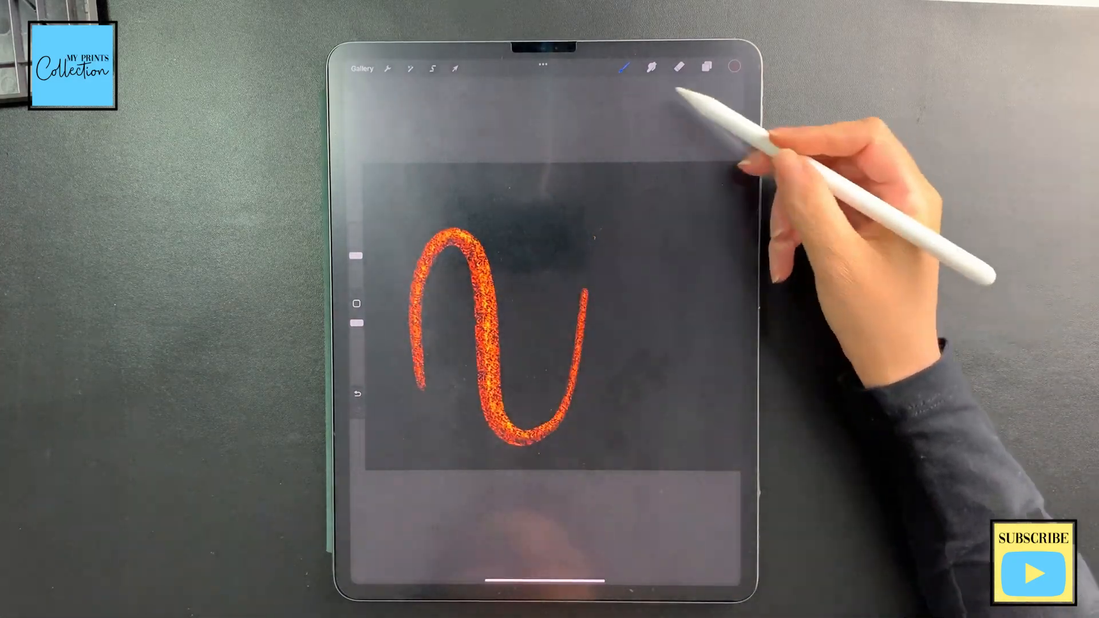
pyautogui.click(623, 67)
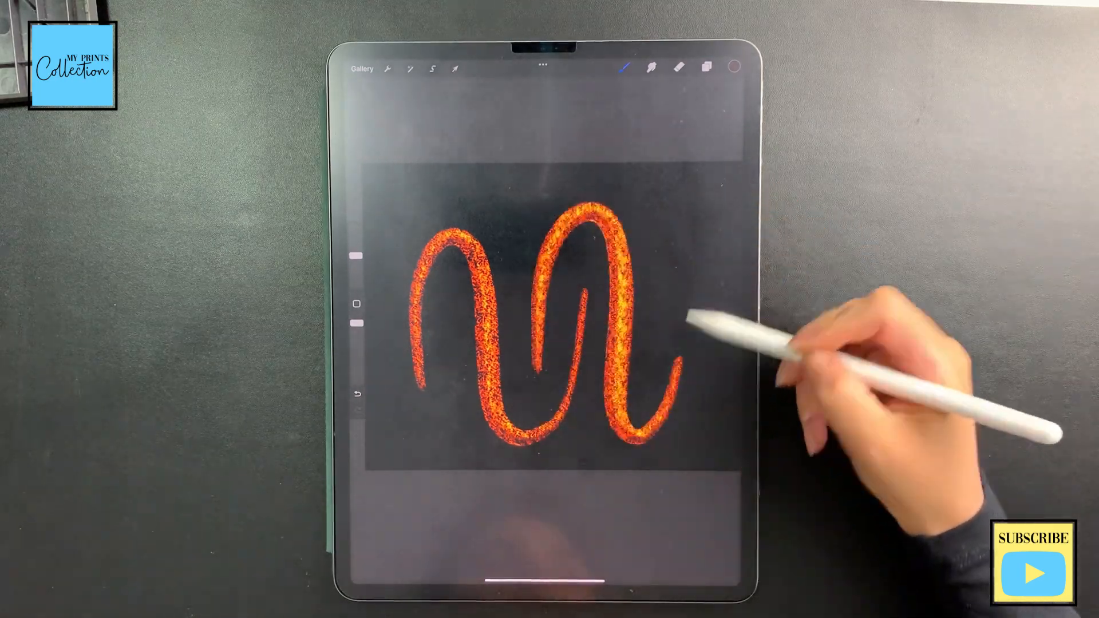
pyautogui.click(624, 67)
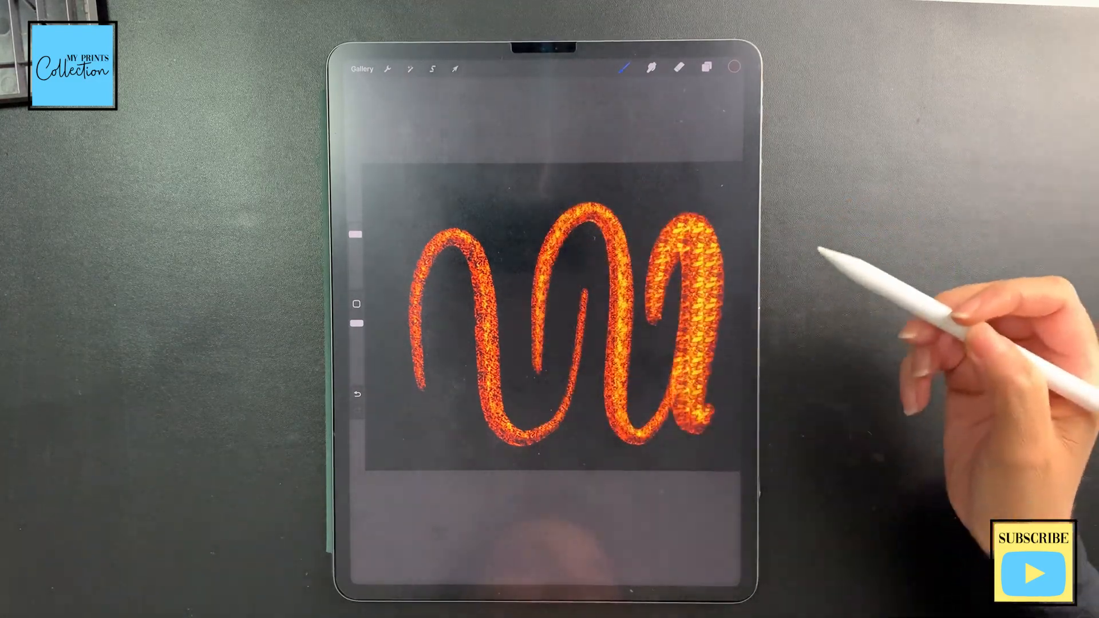
pyautogui.click(648, 67)
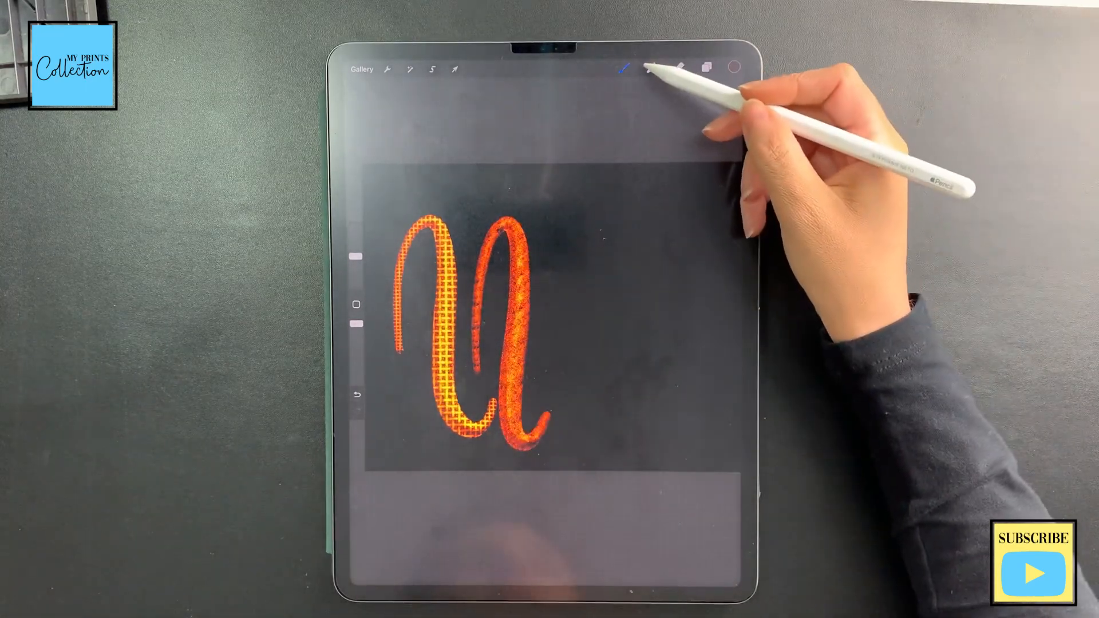
pyautogui.click(648, 67)
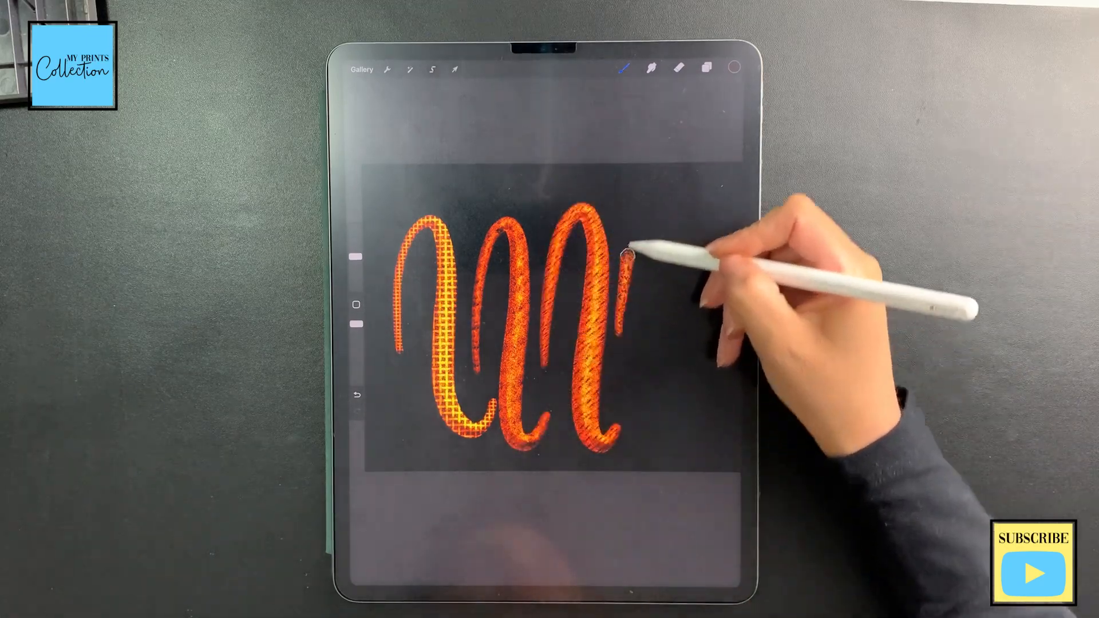
# - Switch between other MPC 3D Glitter brushes and lay down a sparkly orange loop with each
pyautogui.click(625, 67)
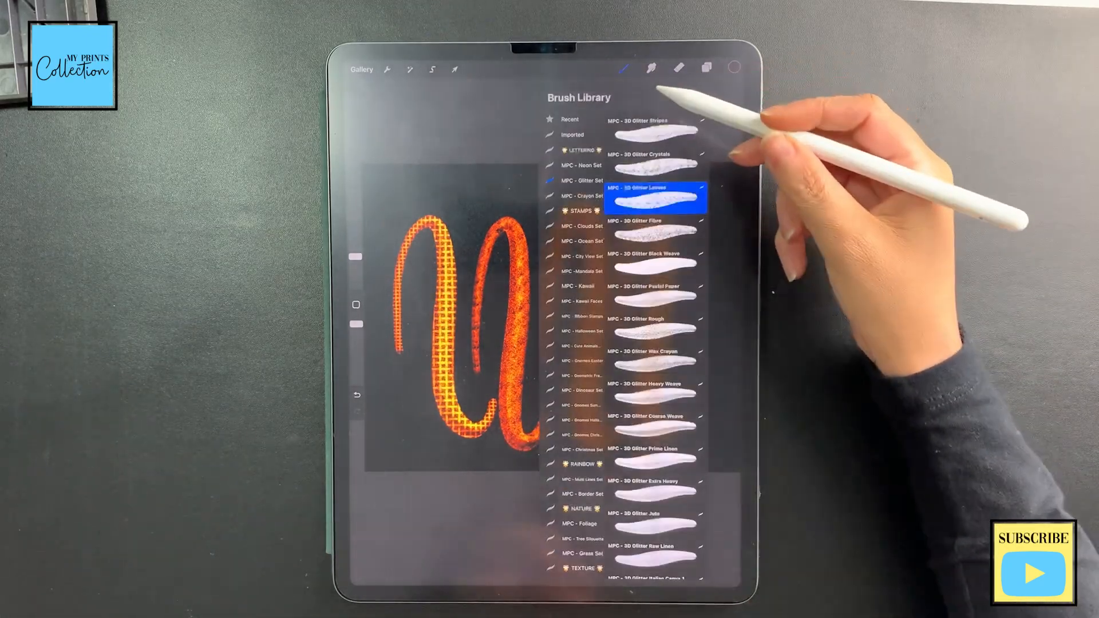
pyautogui.click(652, 326)
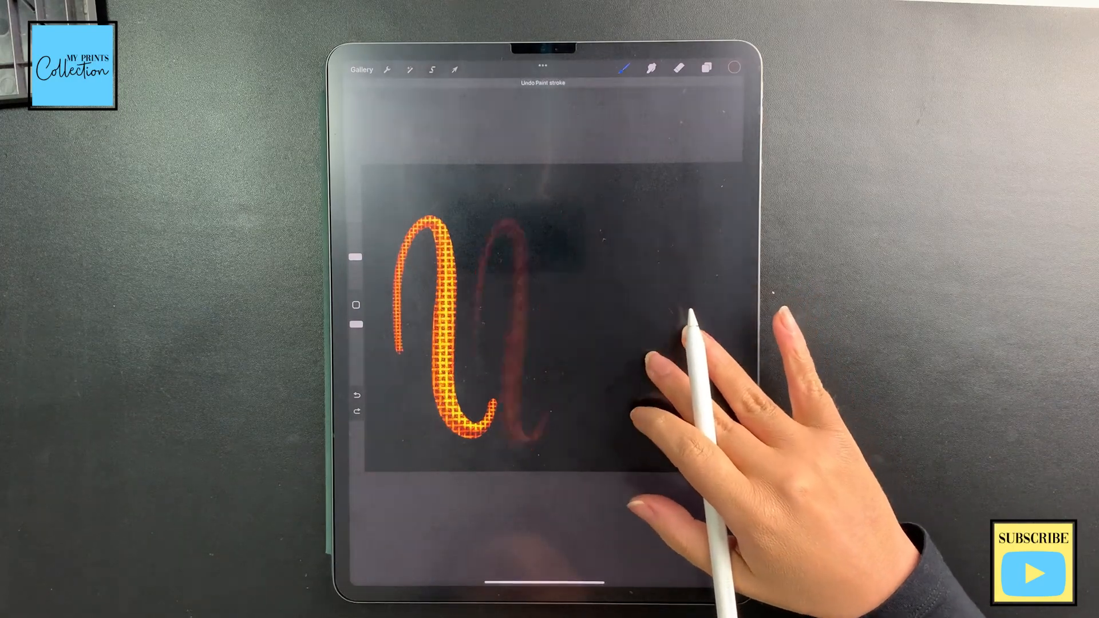
pyautogui.click(624, 67)
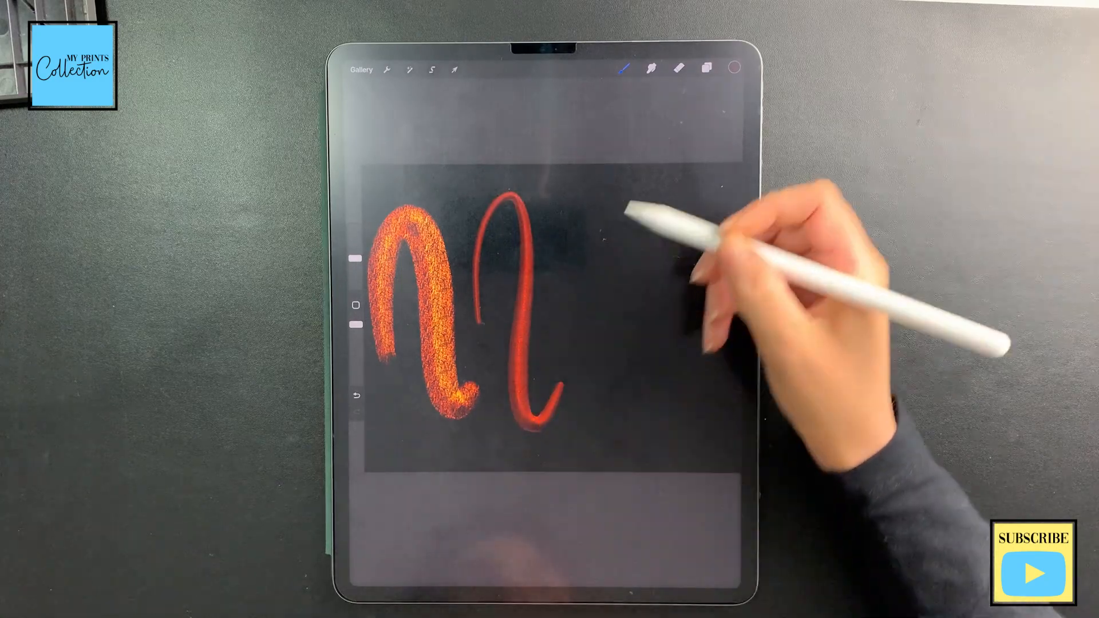
pyautogui.click(622, 67)
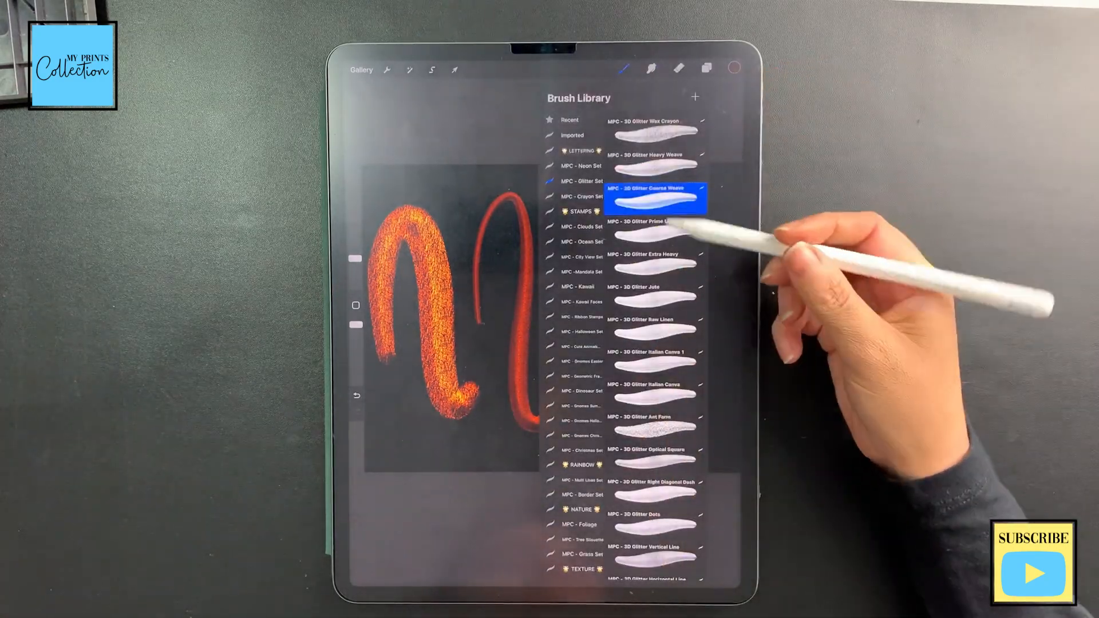
pyautogui.moveTo(736, 371)
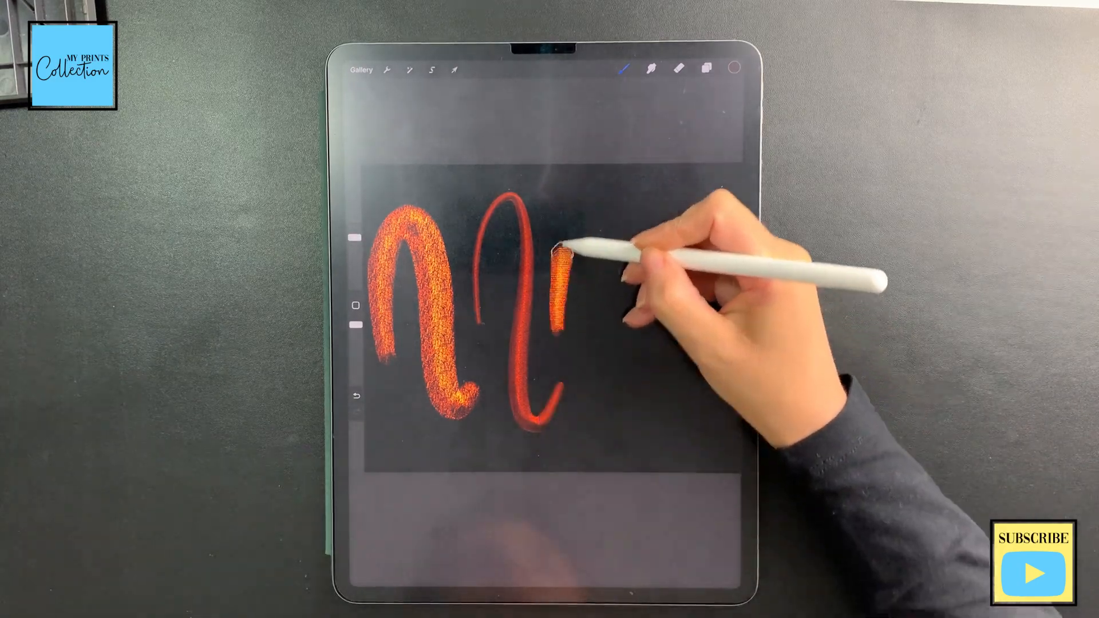
pyautogui.click(626, 67)
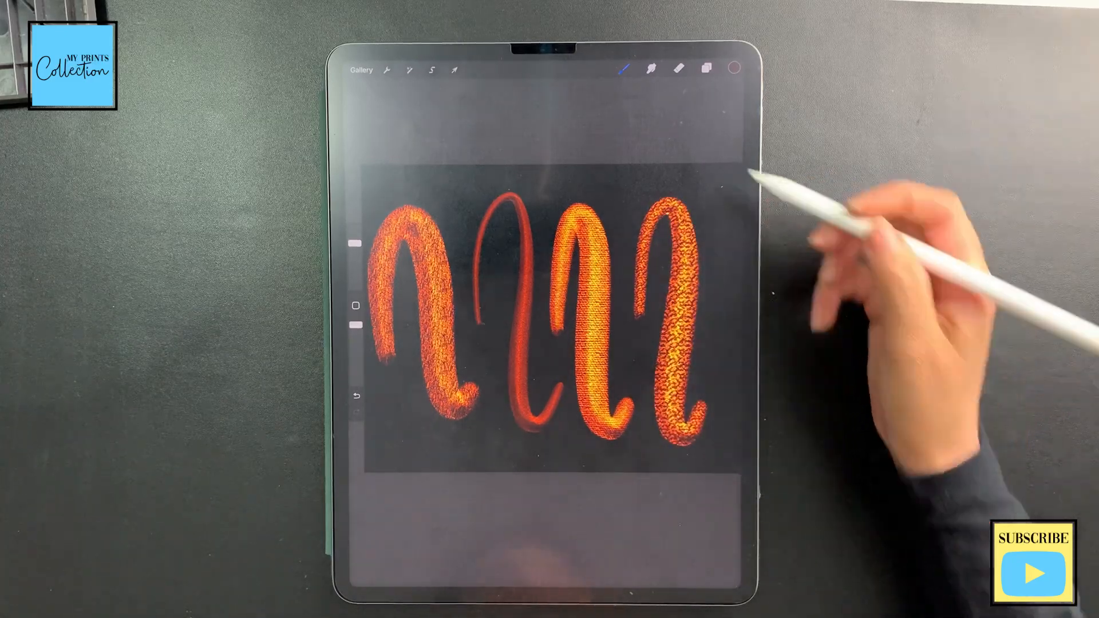
pyautogui.click(623, 68)
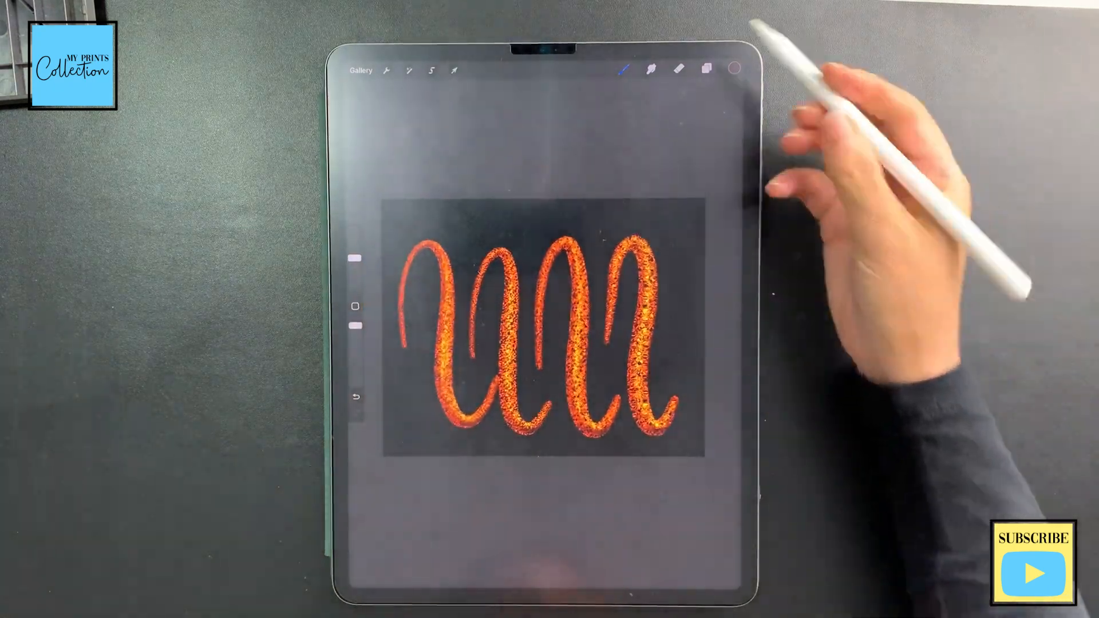
# - In Brush Studio's Grain settings, lower Zoom and adjust Scale for large diamond-shaped glitter tiles, then repaint the stroke
pyautogui.click(623, 70)
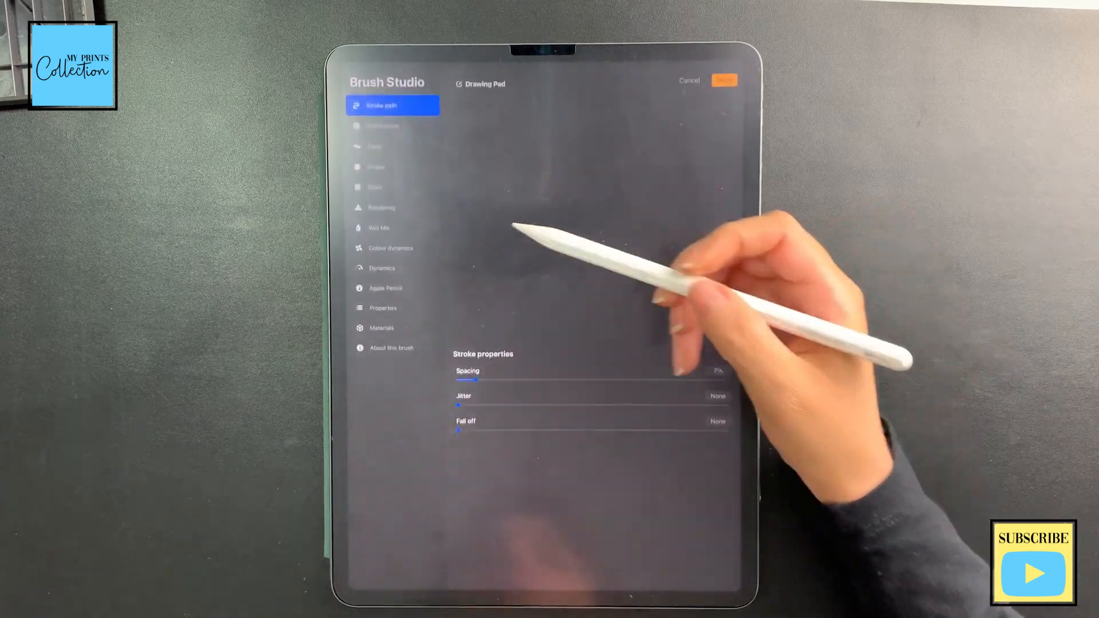
pyautogui.click(394, 185)
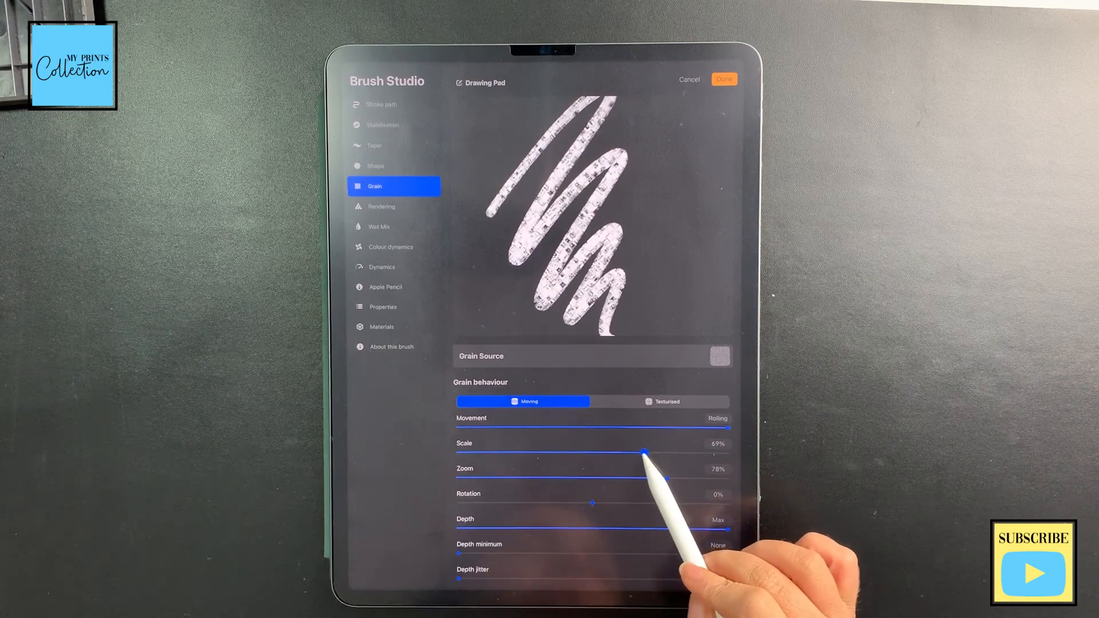
pyautogui.click(723, 79)
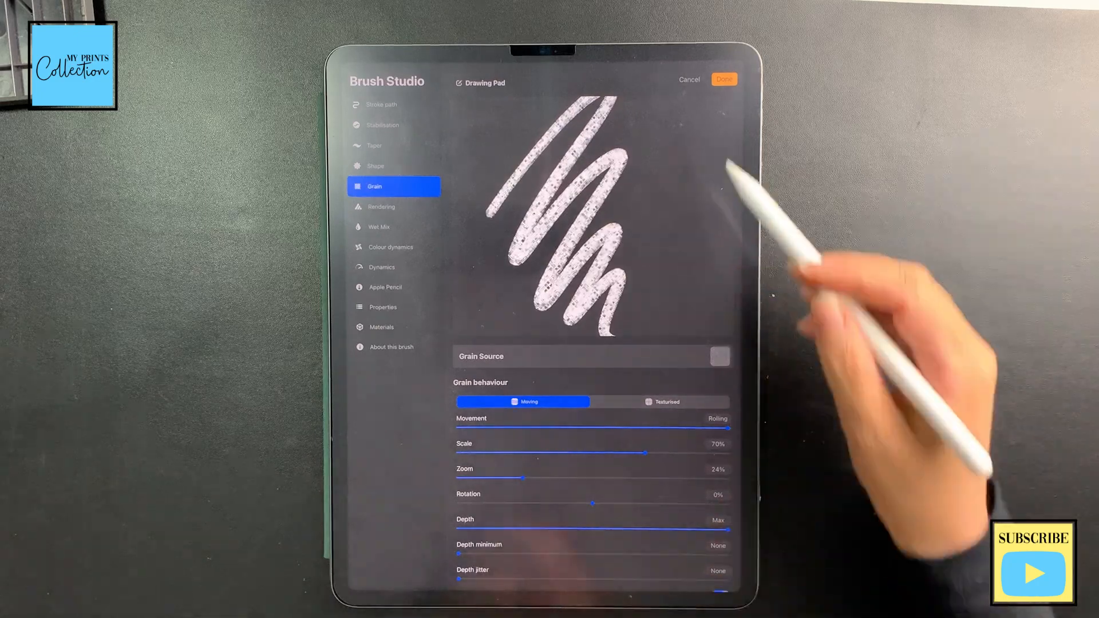
pyautogui.click(724, 79)
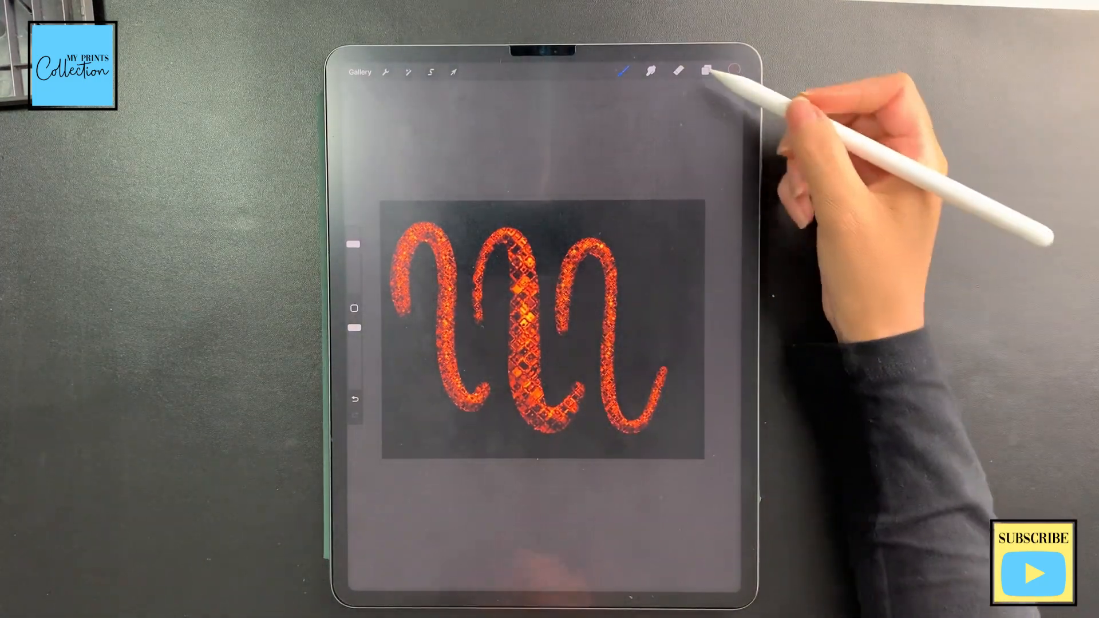
# - Set the background white, duplicate the stroke layer and fill the lower copy black as a shadow
pyautogui.click(707, 73)
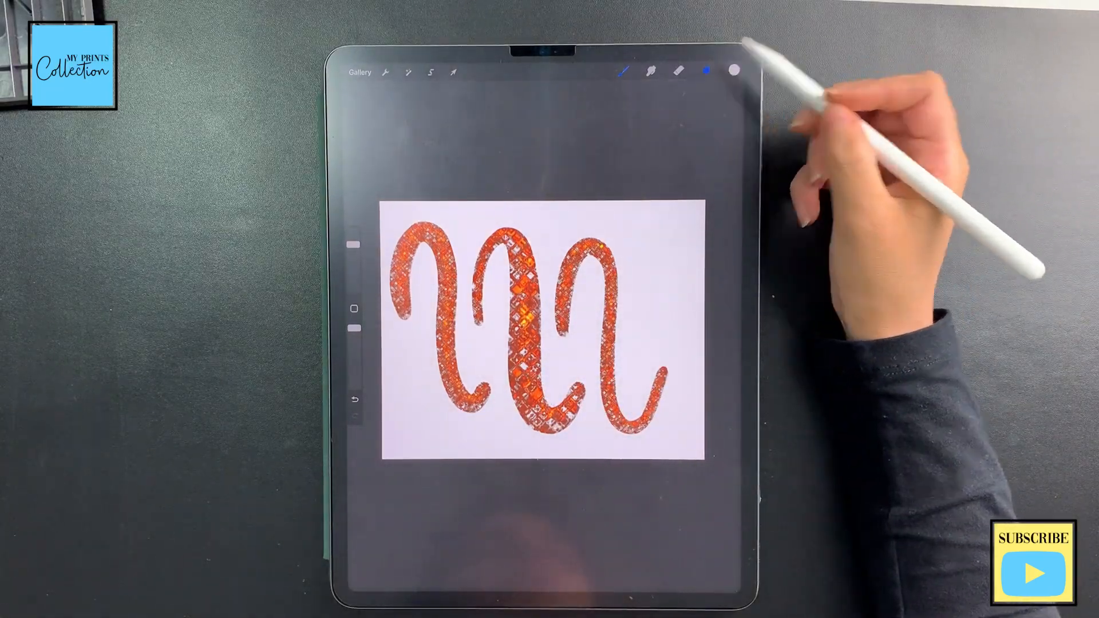
pyautogui.click(706, 71)
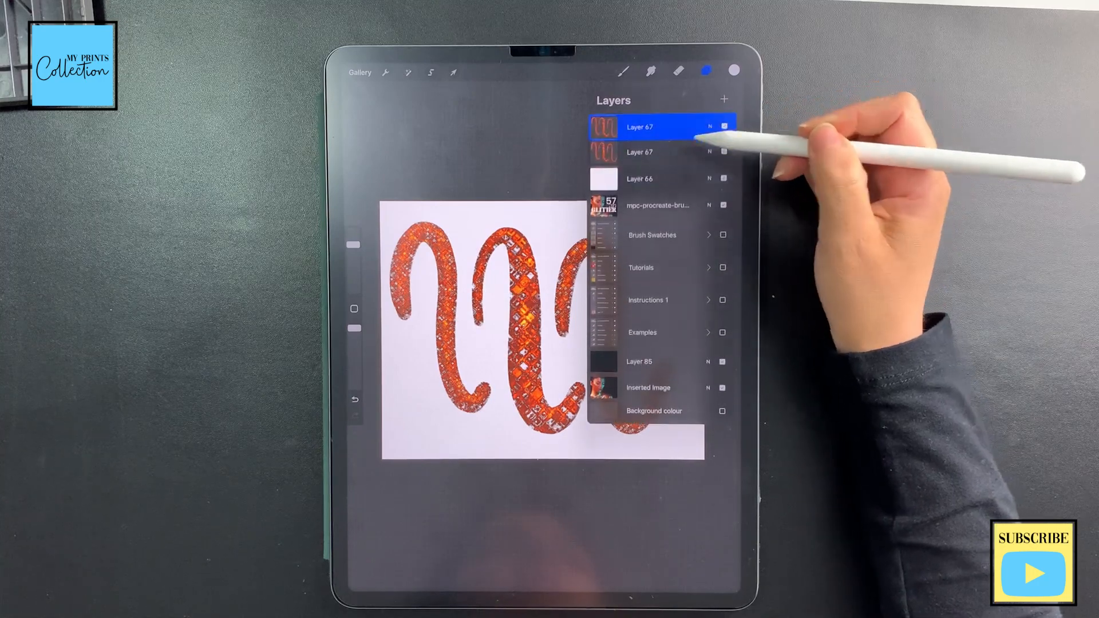
pyautogui.click(657, 154)
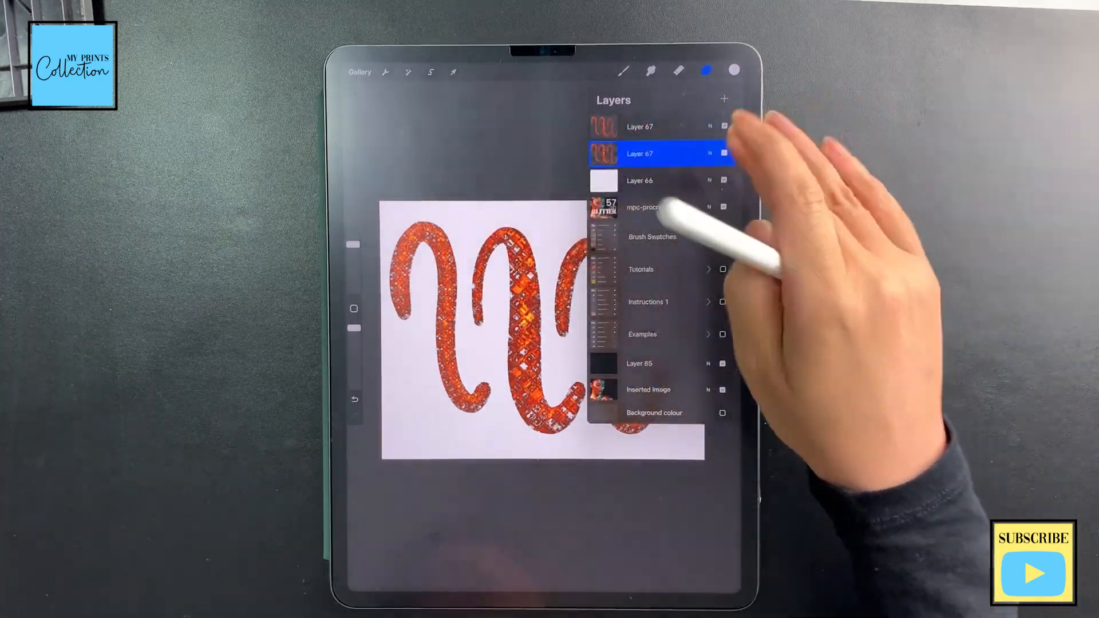
pyautogui.click(734, 71)
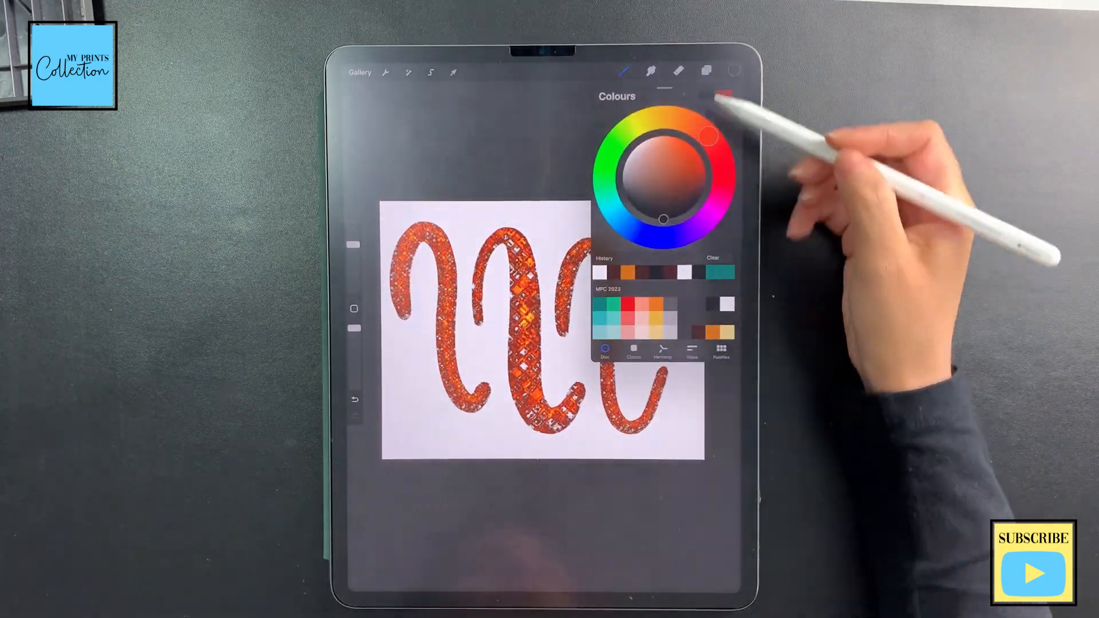
pyautogui.click(707, 71)
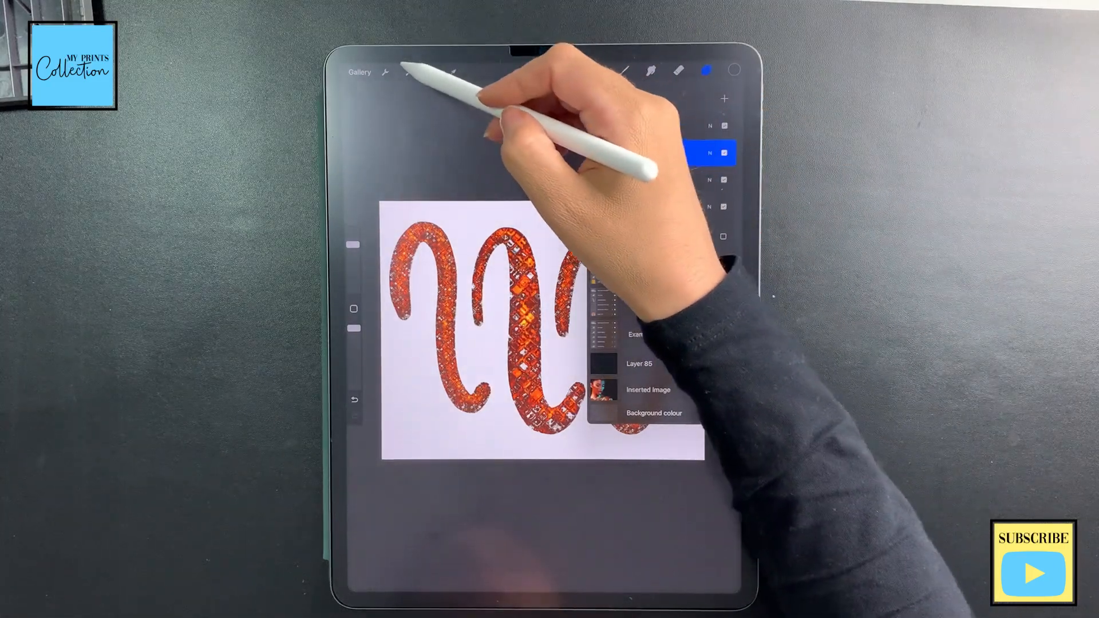
# - Apply a Gaussian Blur of about 9% to the shadow layer, then return to the 57 3D Glitter cover artwork
pyautogui.click(408, 71)
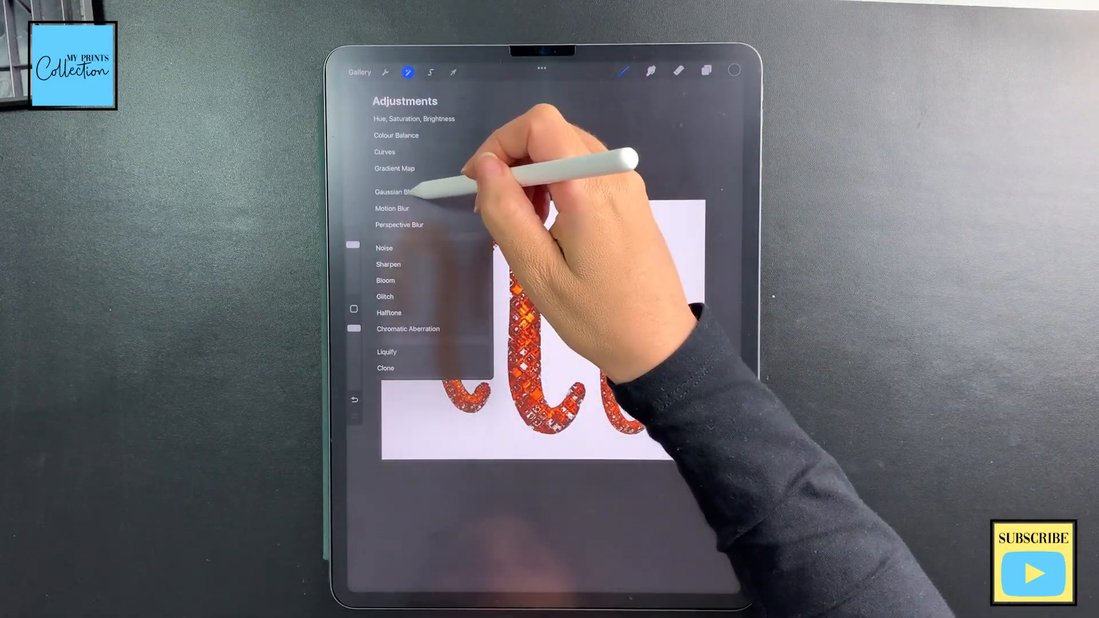
pyautogui.click(393, 191)
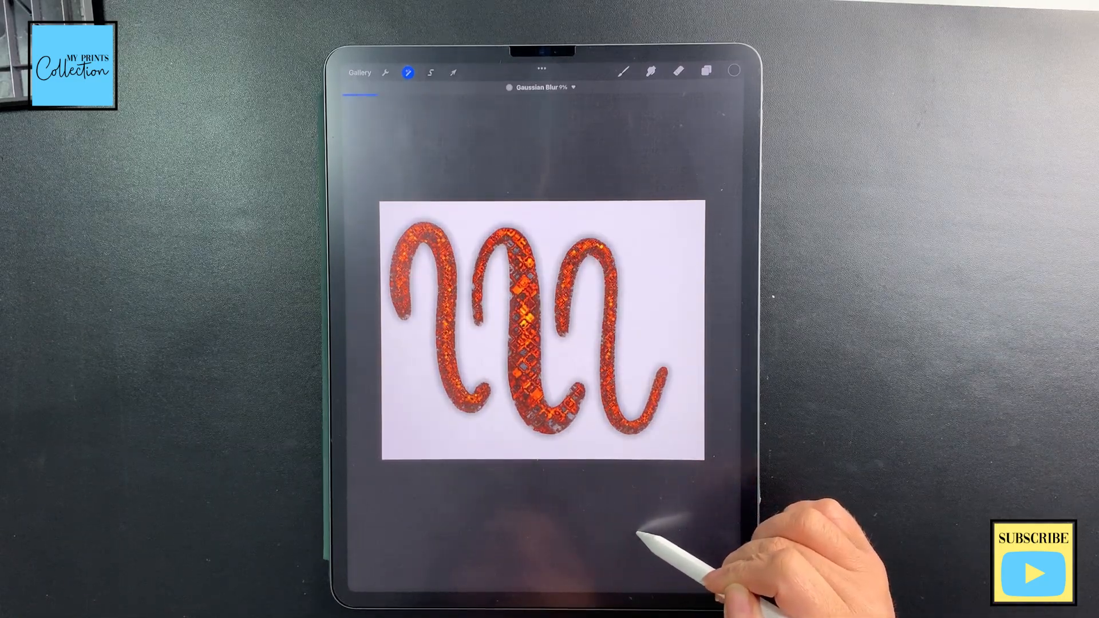
pyautogui.click(707, 72)
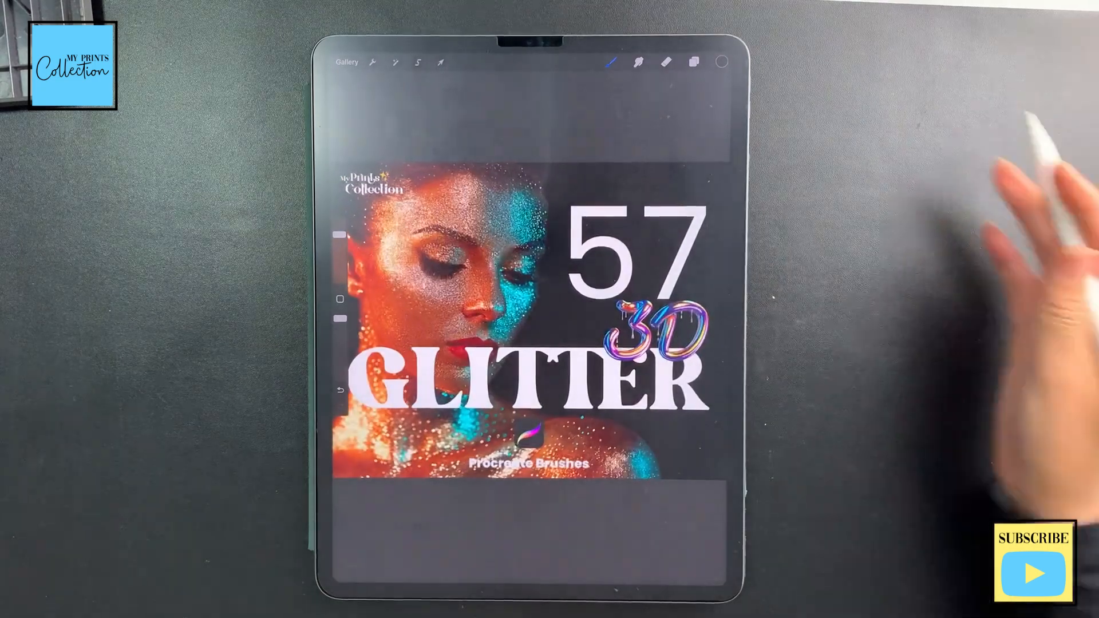
pyautogui.moveTo(1017, 316)
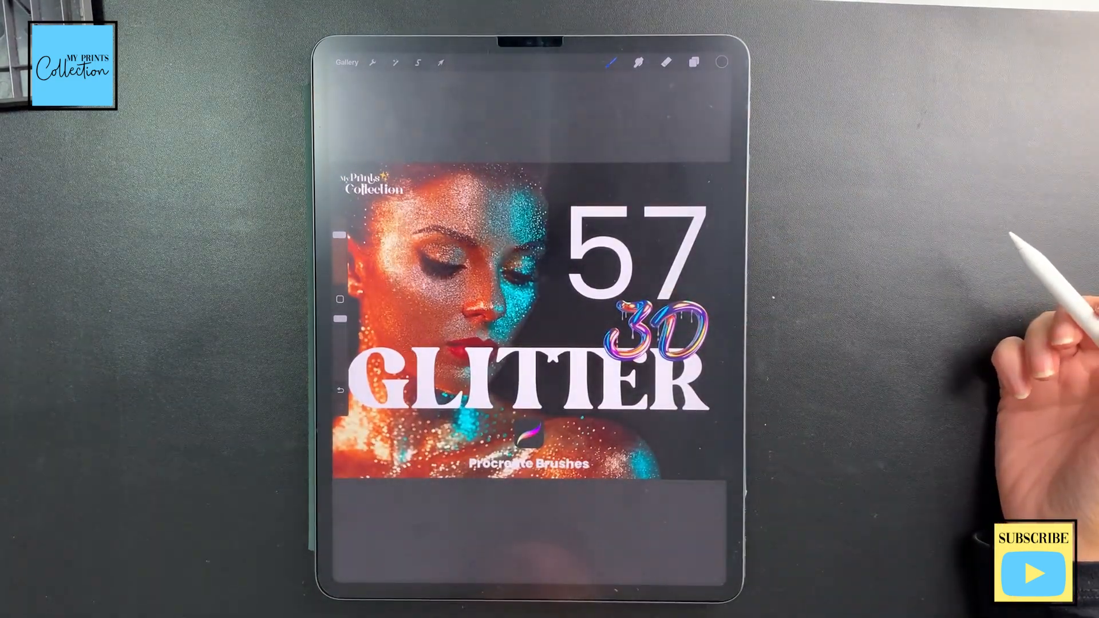